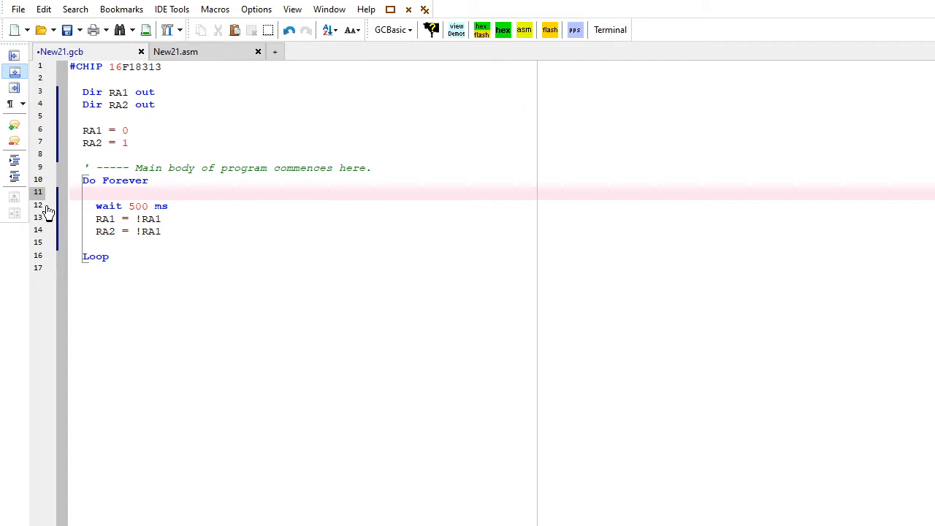
pyautogui.moveTo(374, 253)
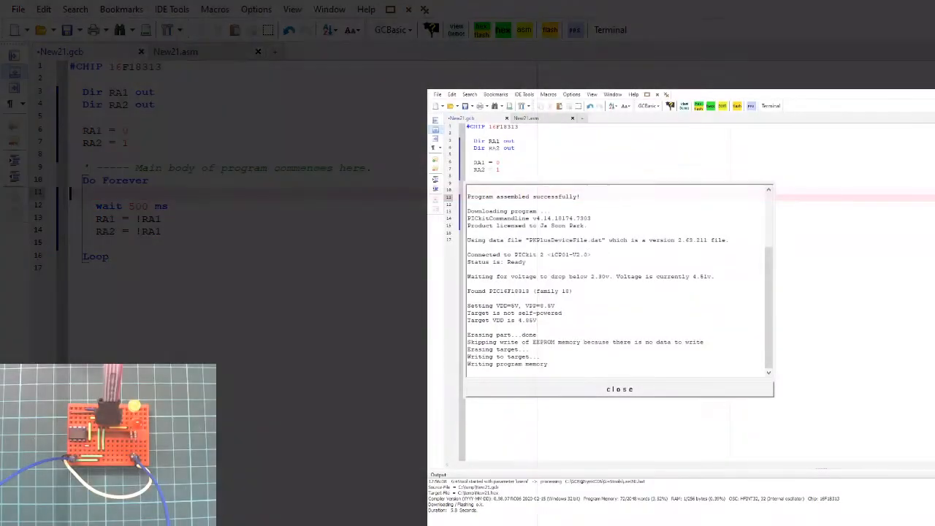
# Dismiss the PICkit 2 programming report and return to the code editor.
pyautogui.click(619, 389)
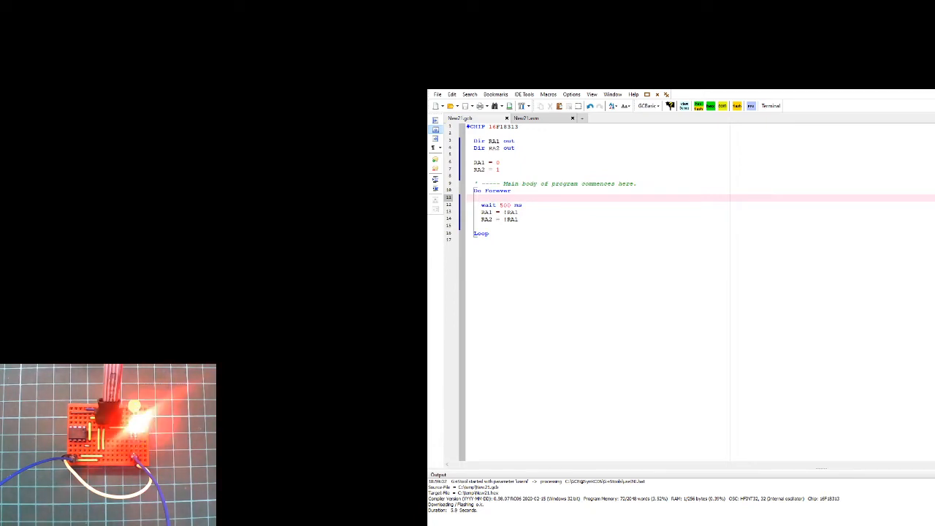
pyautogui.click(166, 158)
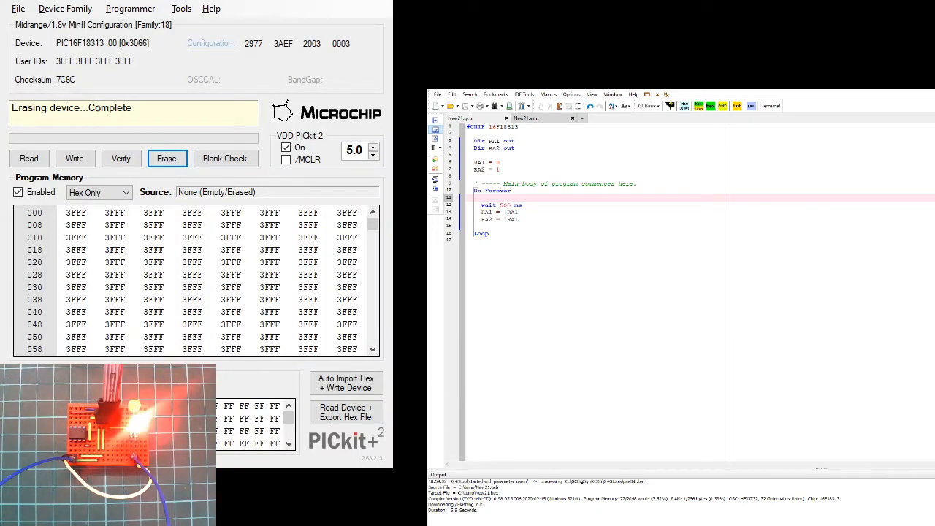
pyautogui.moveTo(307, 10)
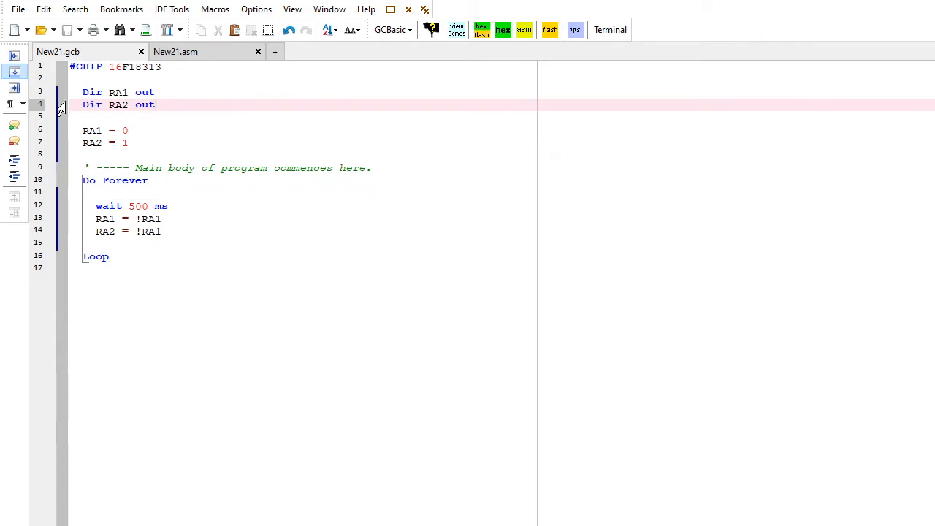
# Point out the chip name 16F18313 and pin RA1, then select Dir to look up its help page.
pyautogui.doubleClick(135, 67)
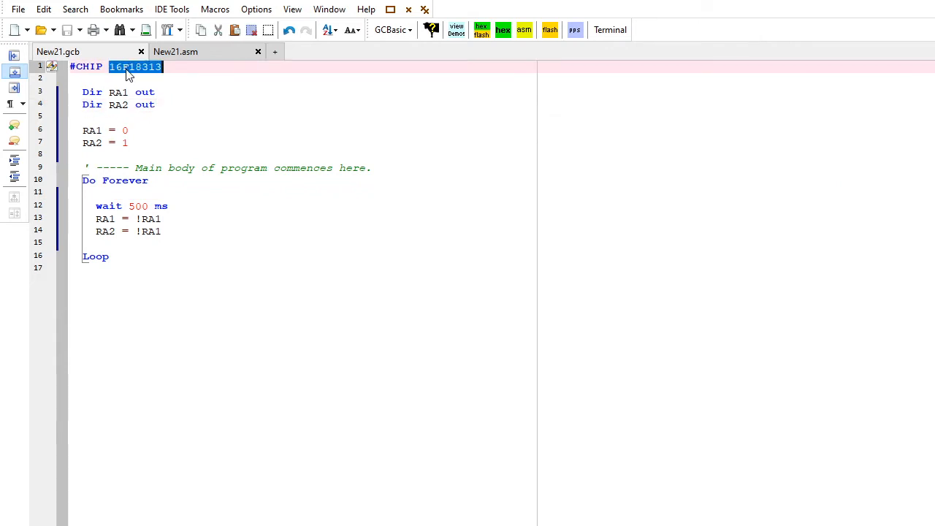
pyautogui.doubleClick(118, 91)
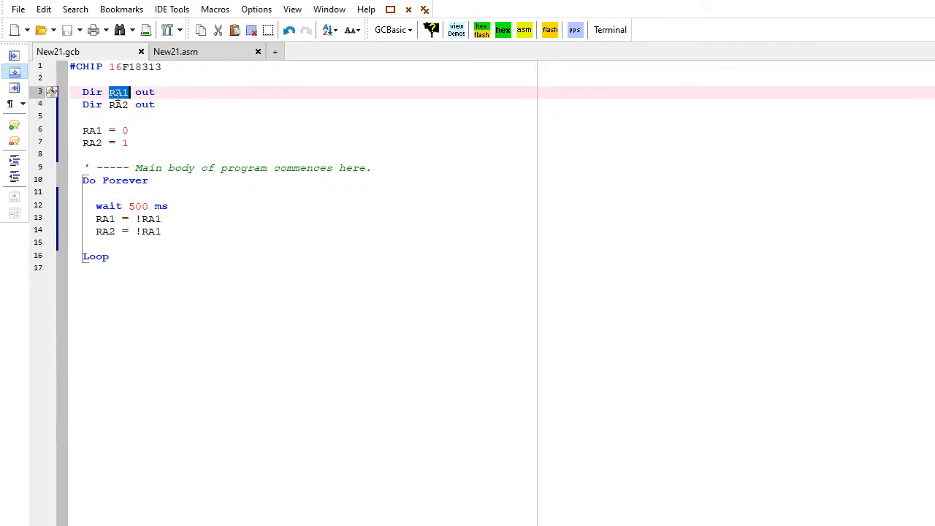
pyautogui.click(117, 116)
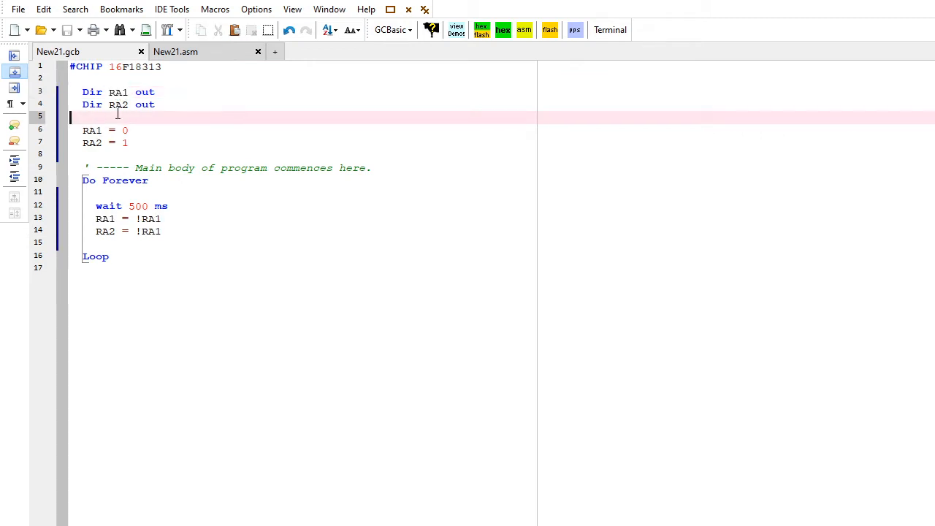
pyautogui.doubleClick(117, 105)
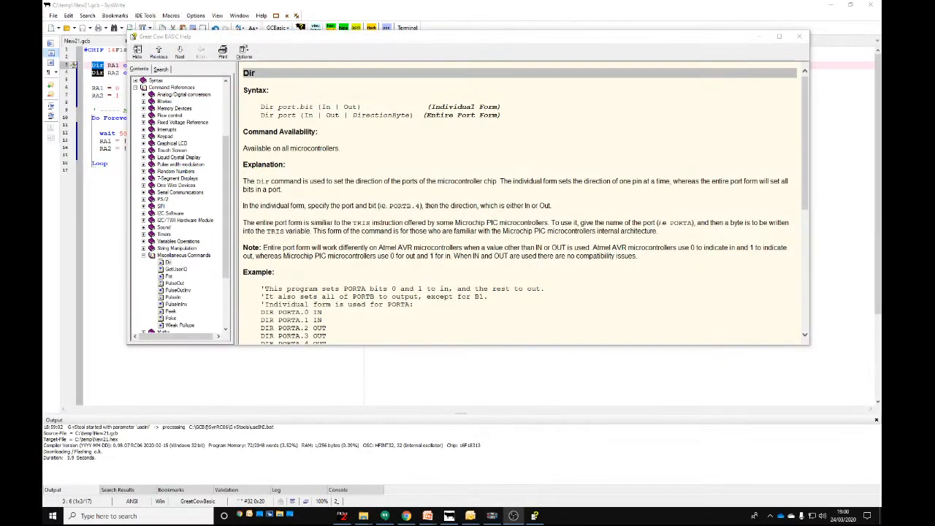
# Maximize the Help window to read the Dir reference page.
pyautogui.click(779, 37)
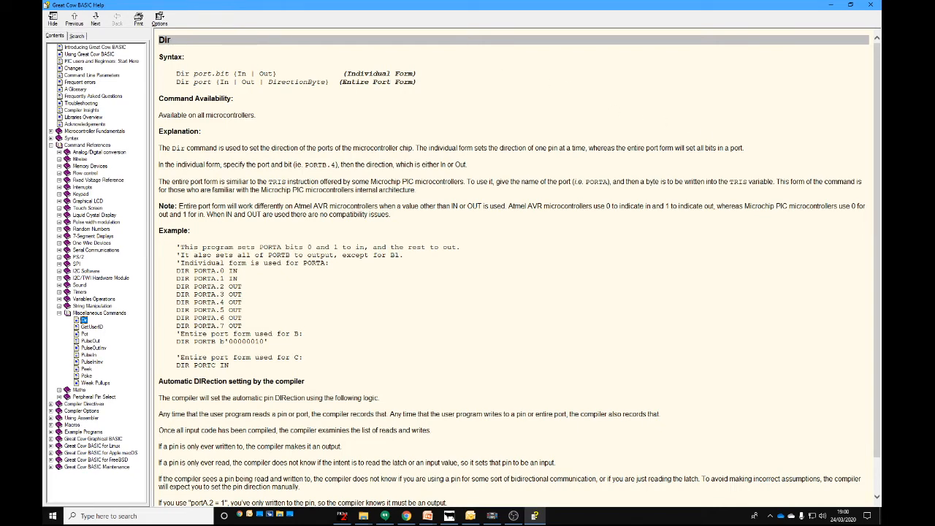
pyautogui.moveTo(873, 22)
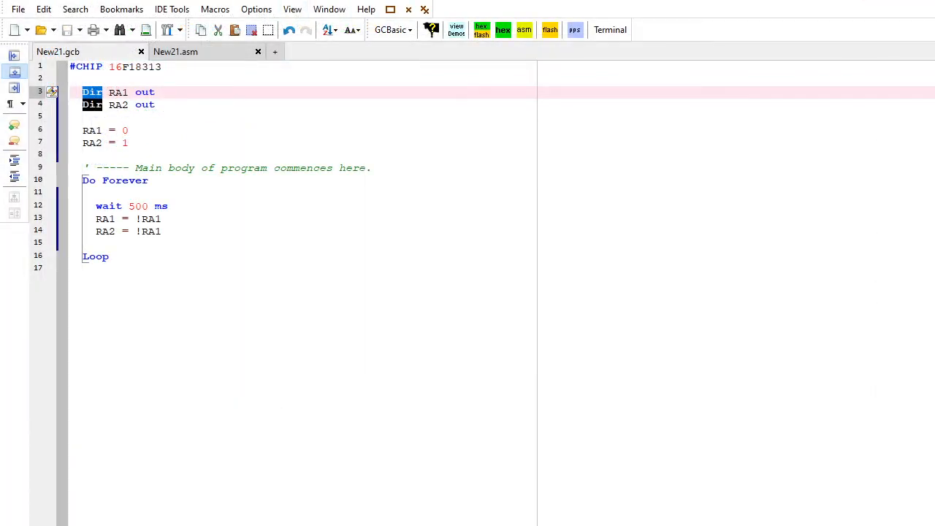
# Add the comment line 'Set initial value above the RA1 and RA2 assignments.
pyautogui.click(162, 116)
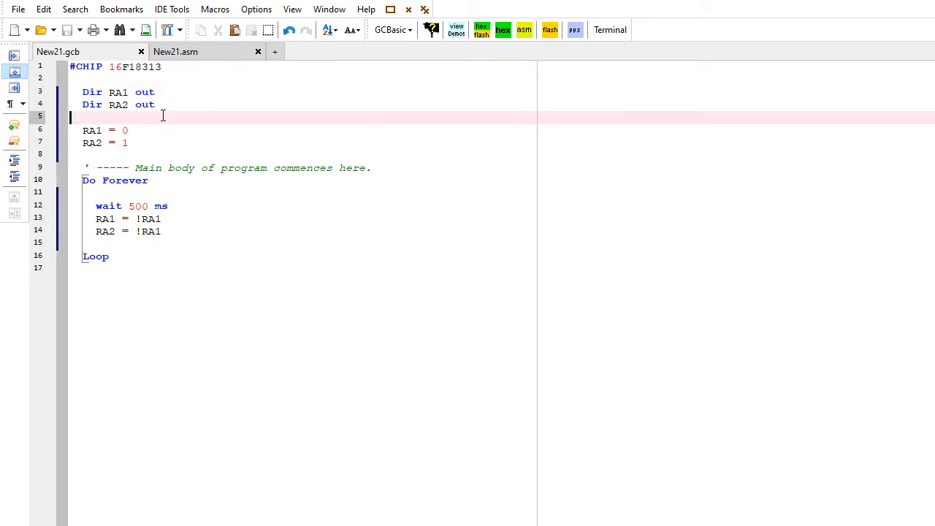
pyautogui.write("'")
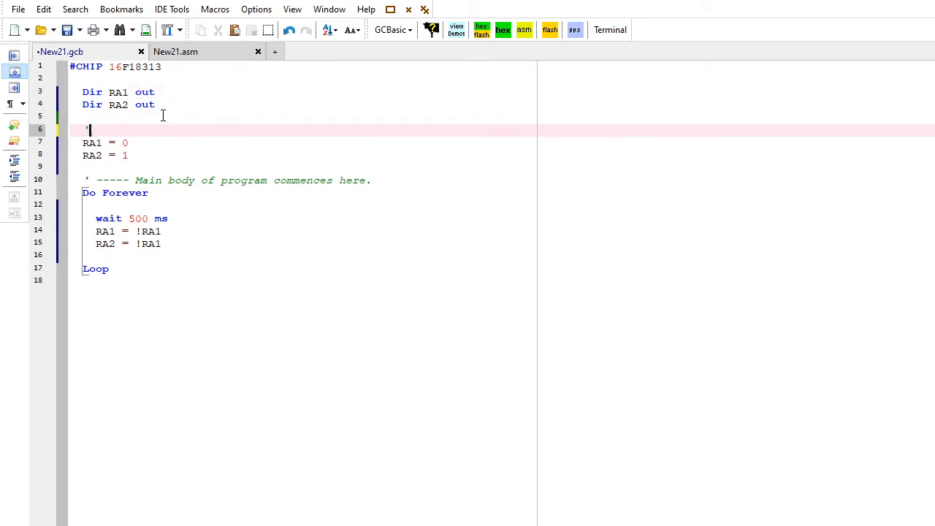
pyautogui.write('Set')
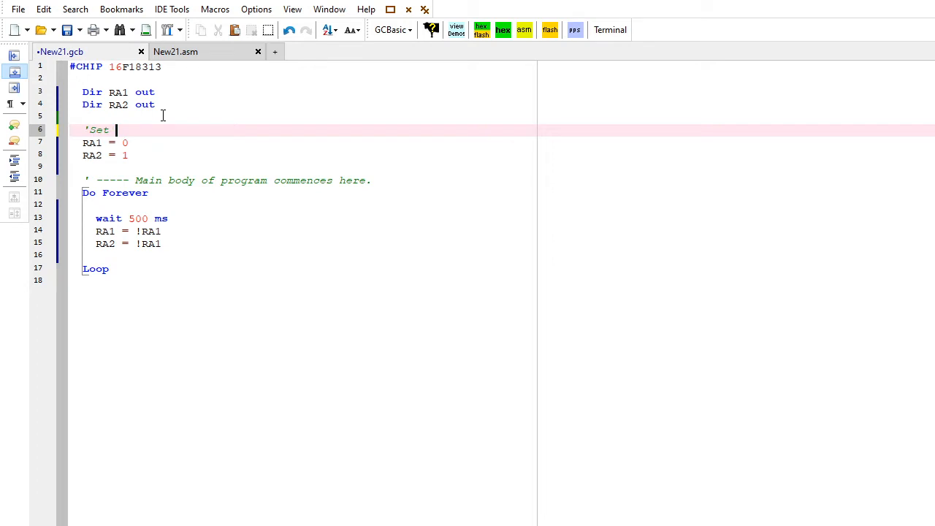
pyautogui.write('init')
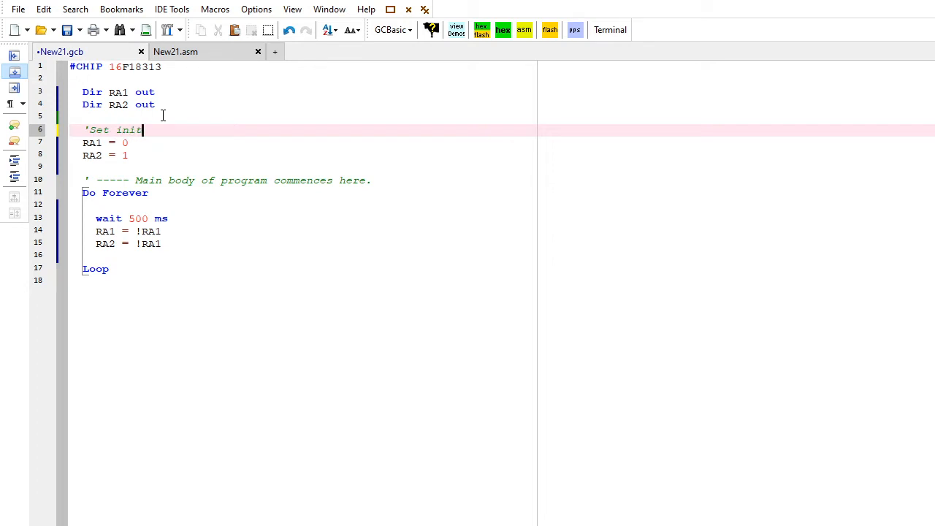
pyautogui.write('al')
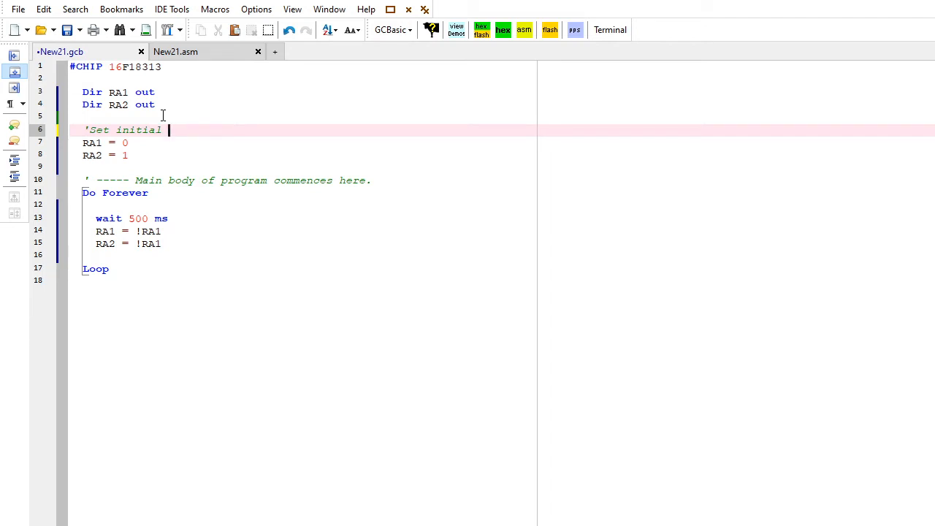
pyautogui.write('valuie')
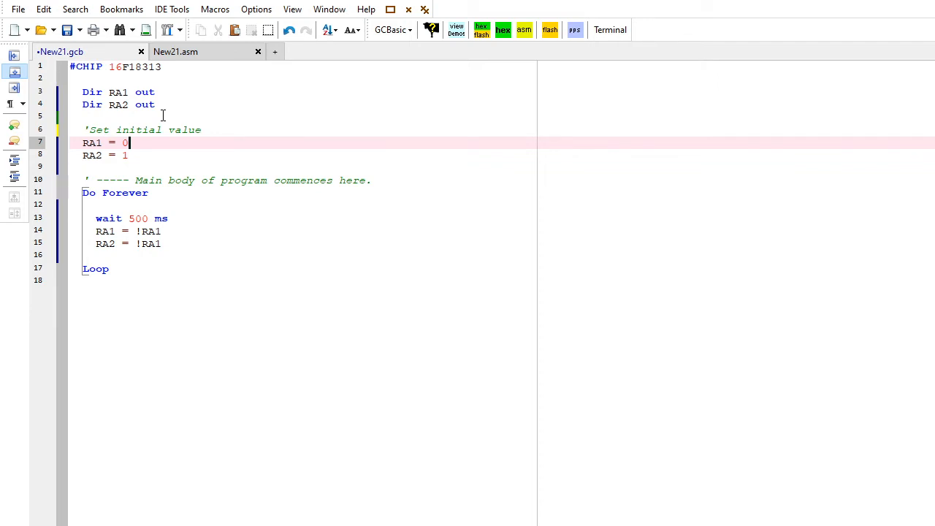
pyautogui.moveTo(143, 153)
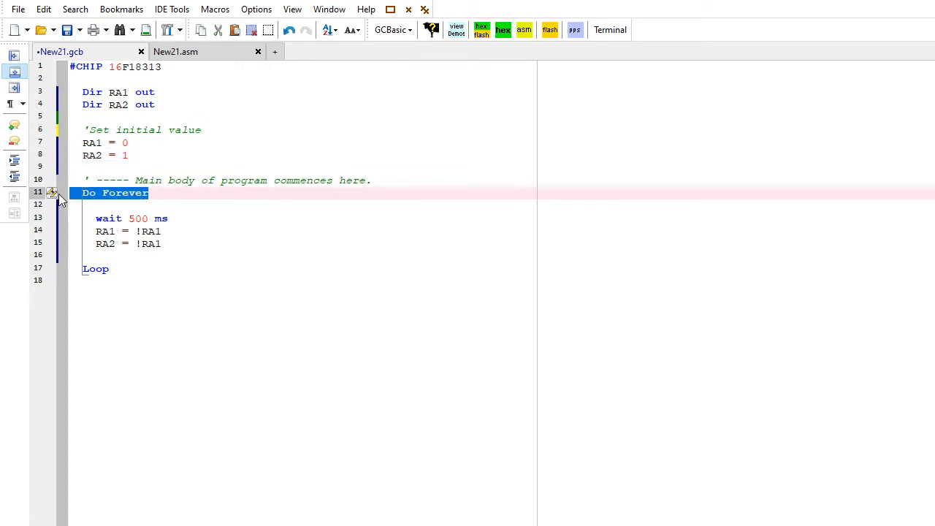
# Review the Do Forever / wait / Loop lines and move to the end of the RA2 toggle line.
pyautogui.click(95, 269)
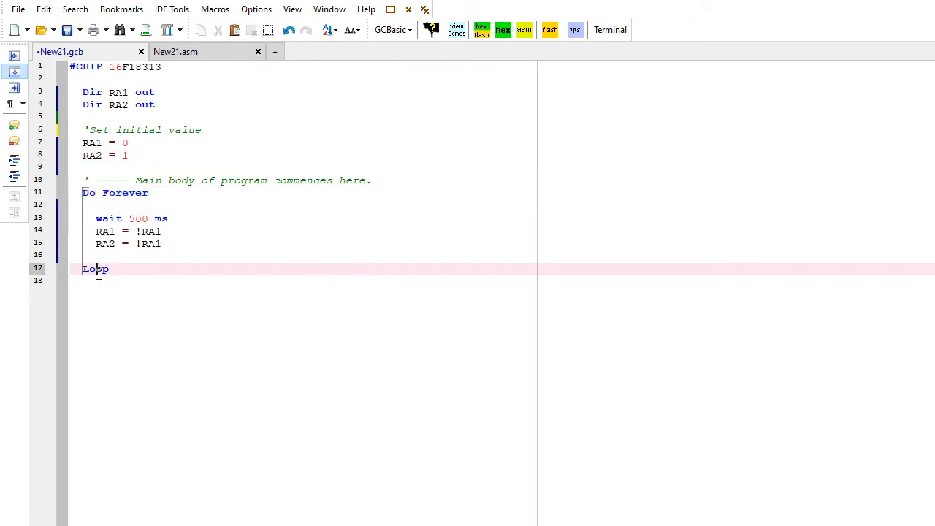
pyautogui.doubleClick(138, 217)
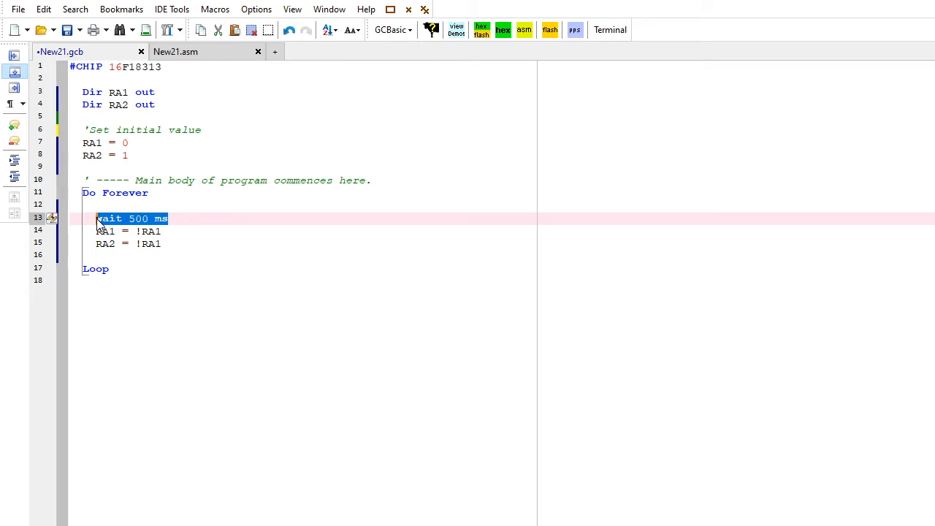
pyautogui.click(164, 242)
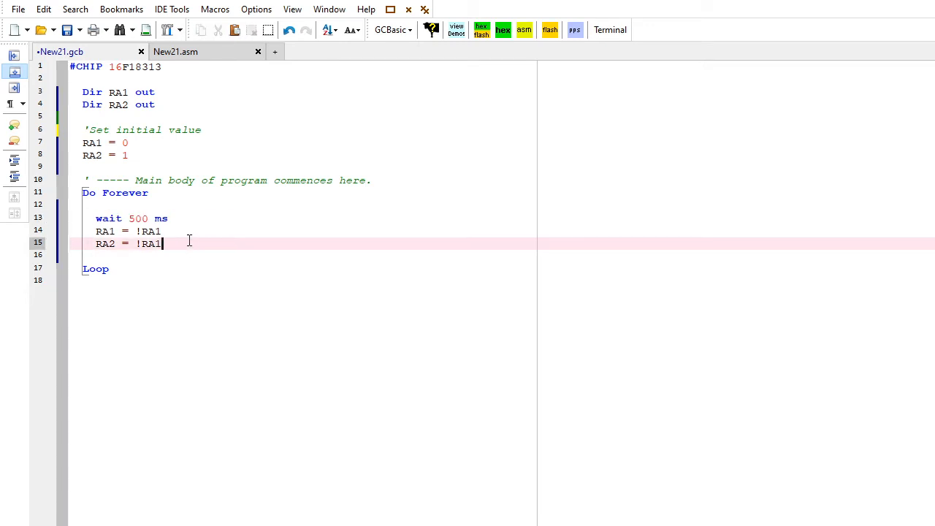
pyautogui.click(178, 230)
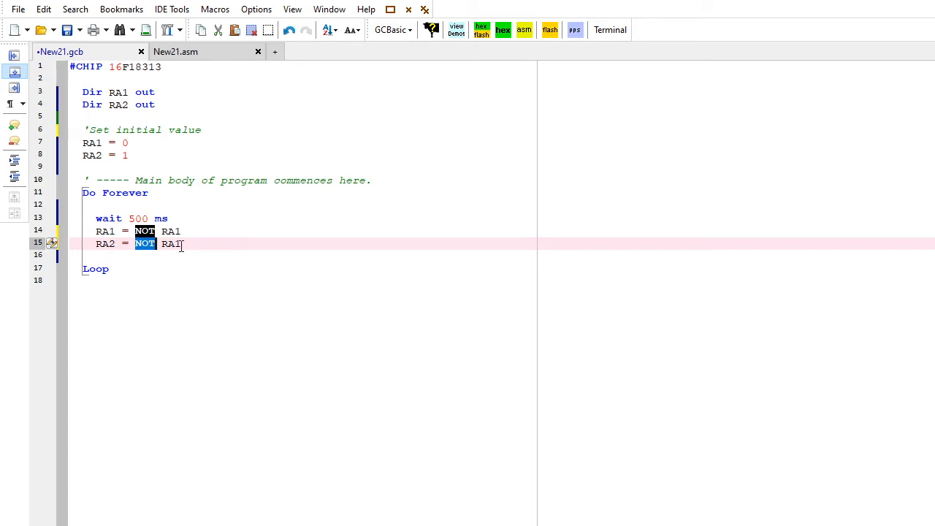
# Change the loop delay from 500 ms to 1 s and start compiling and flashing the chip.
pyautogui.click(284, 176)
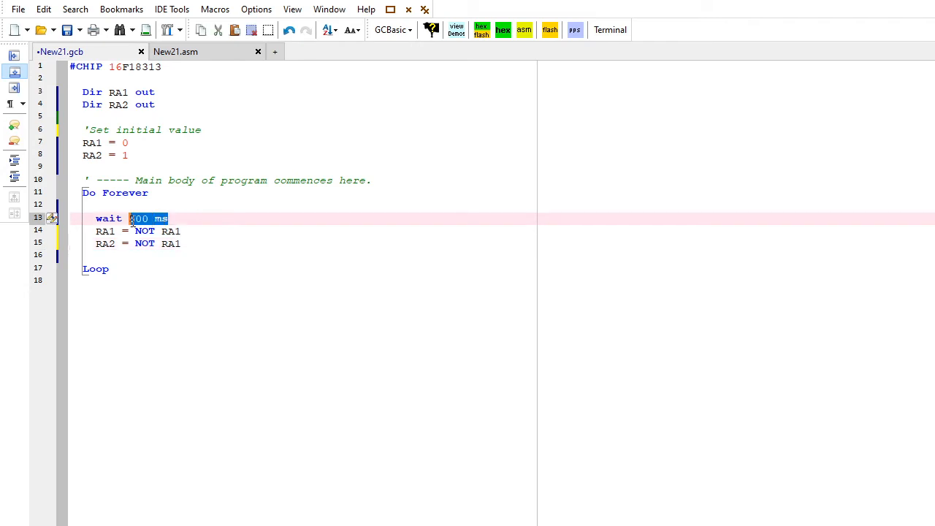
pyautogui.write('1 s')
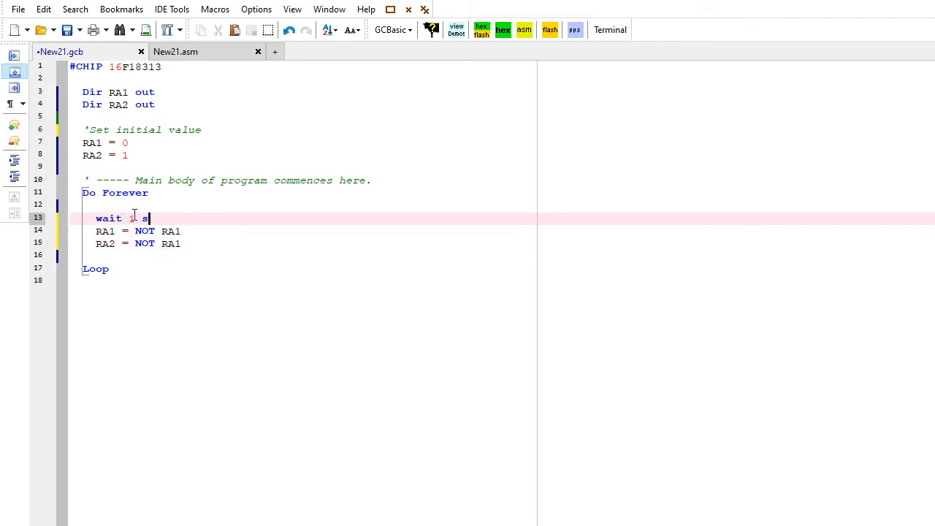
pyautogui.moveTo(482, 29)
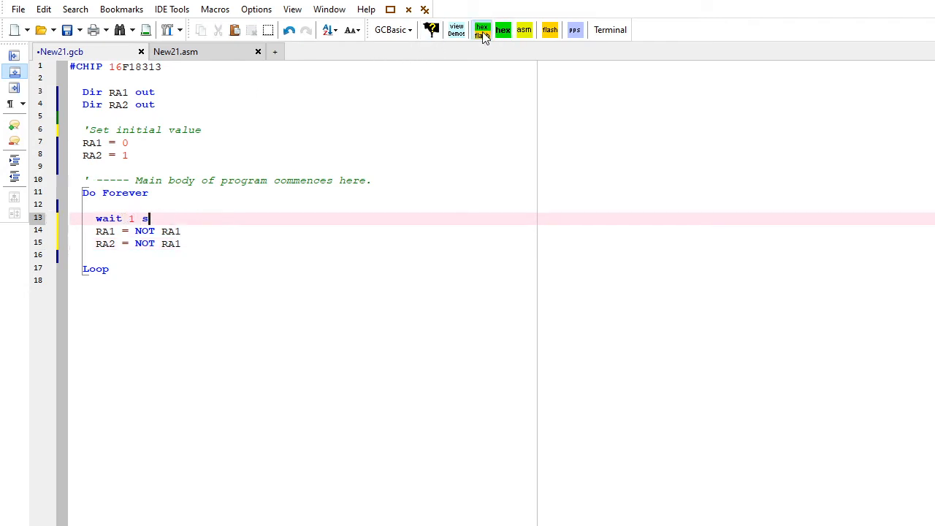
pyautogui.click(482, 30)
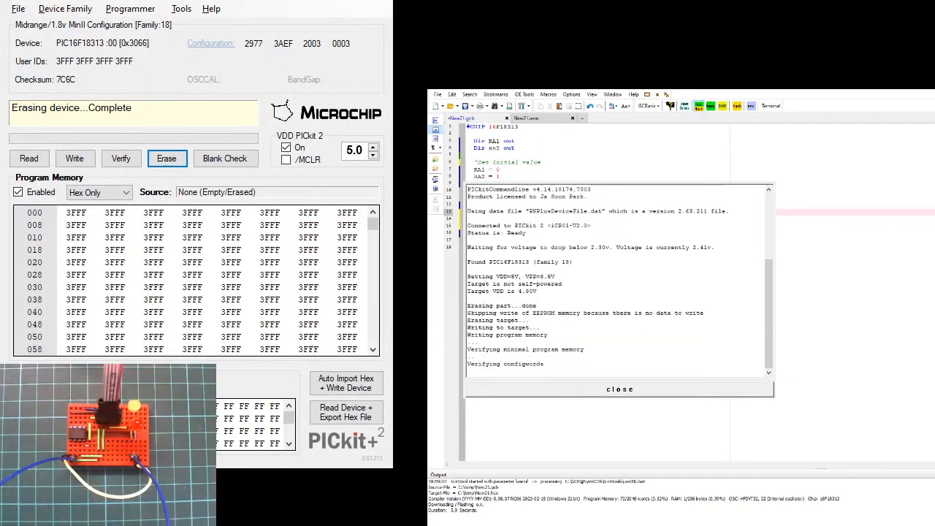
# Dismiss the PICkit 2 programming report for the 1 s version.
pyautogui.click(619, 388)
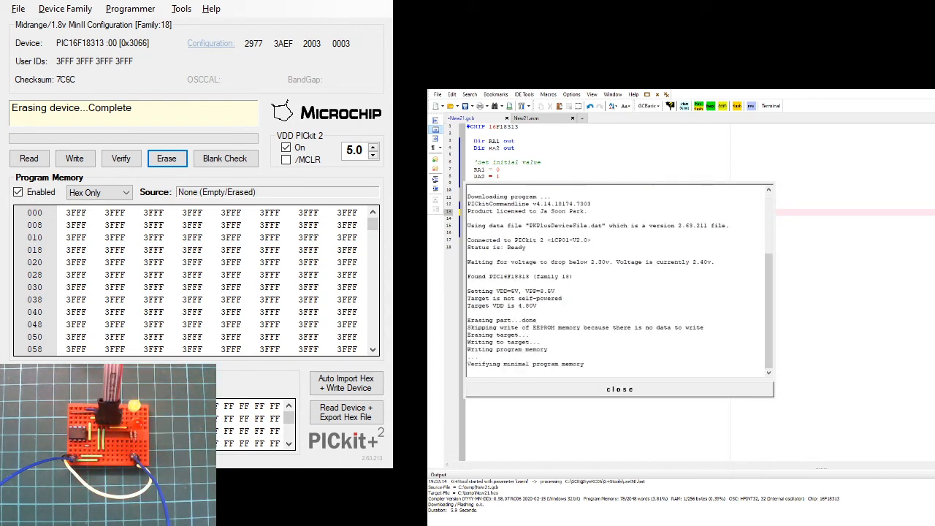
pyautogui.click(619, 389)
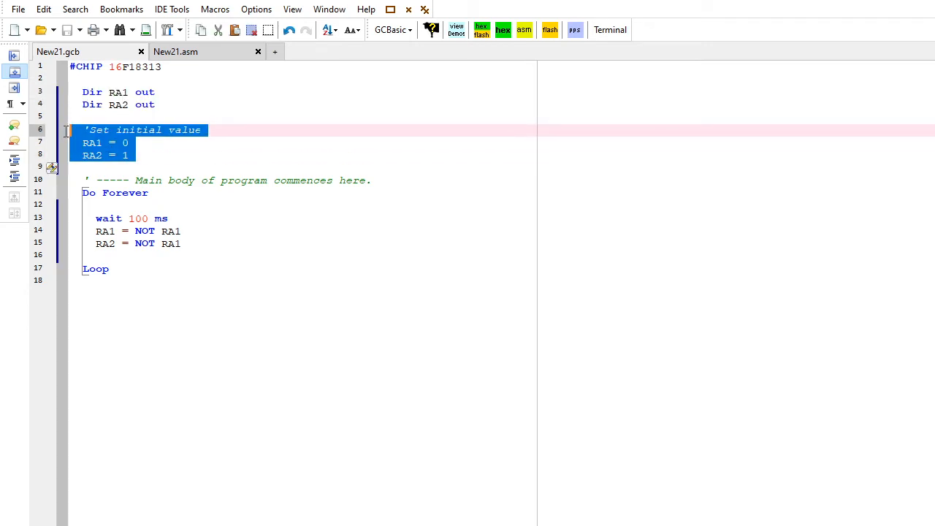
# Declare Dim LEDState as Byte and initialize LEDState = 0 before the main loop.
pyautogui.press('Delete')
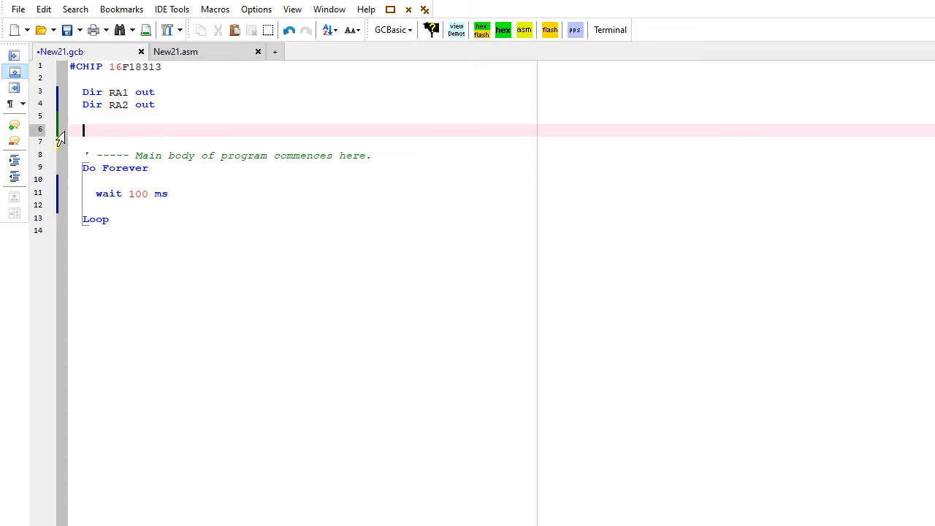
pyautogui.write('Dim')
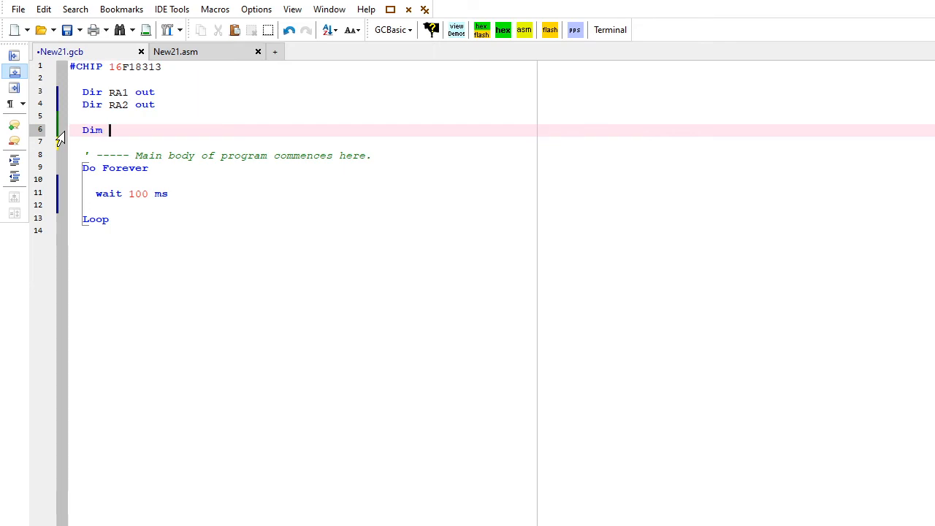
pyautogui.write('LEDState as')
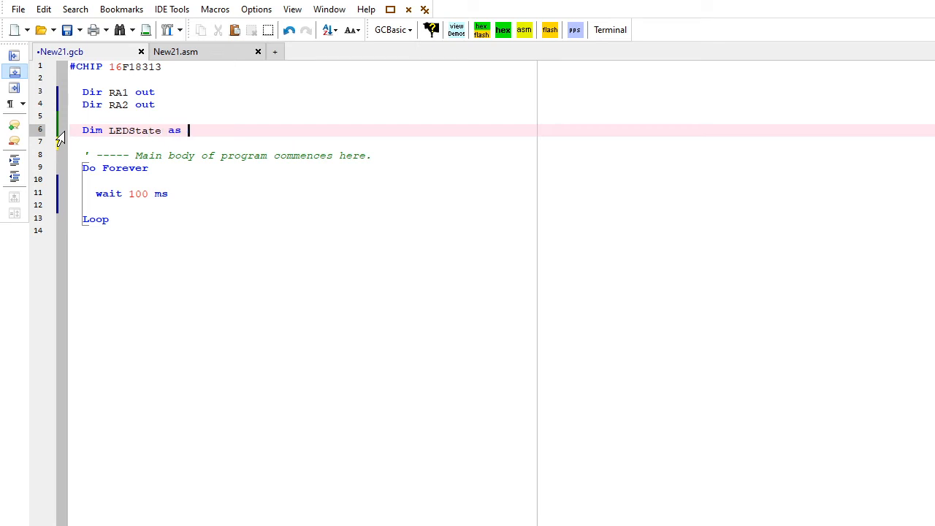
pyautogui.write('Byte')
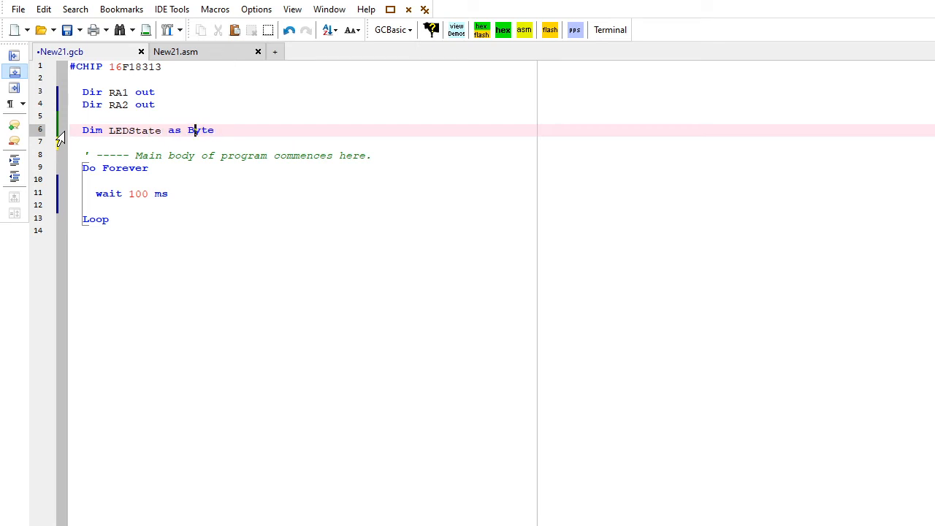
pyautogui.doubleClick(134, 129)
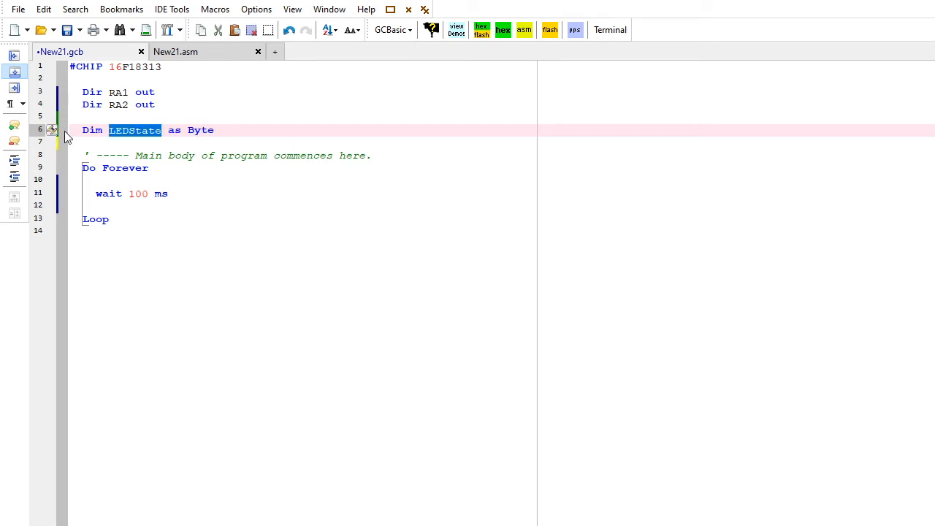
pyautogui.press('Return')
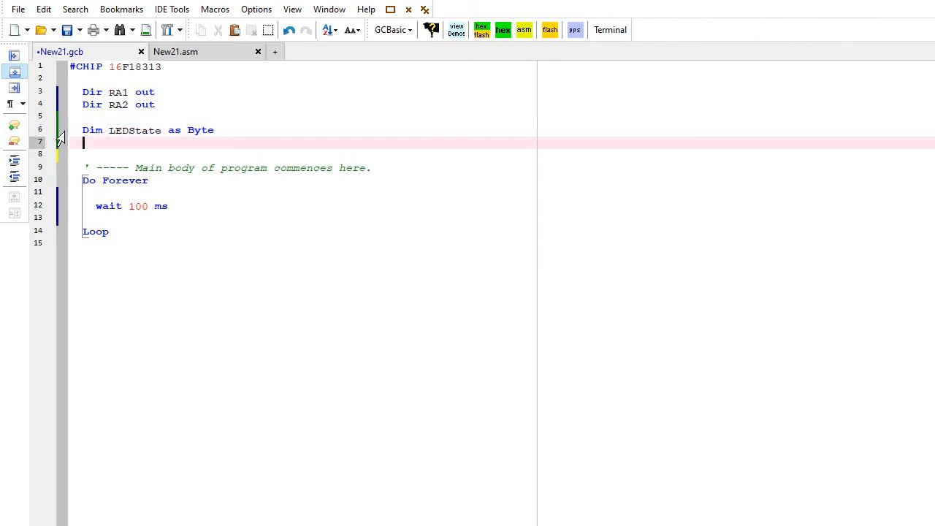
pyautogui.write('LEDState =')
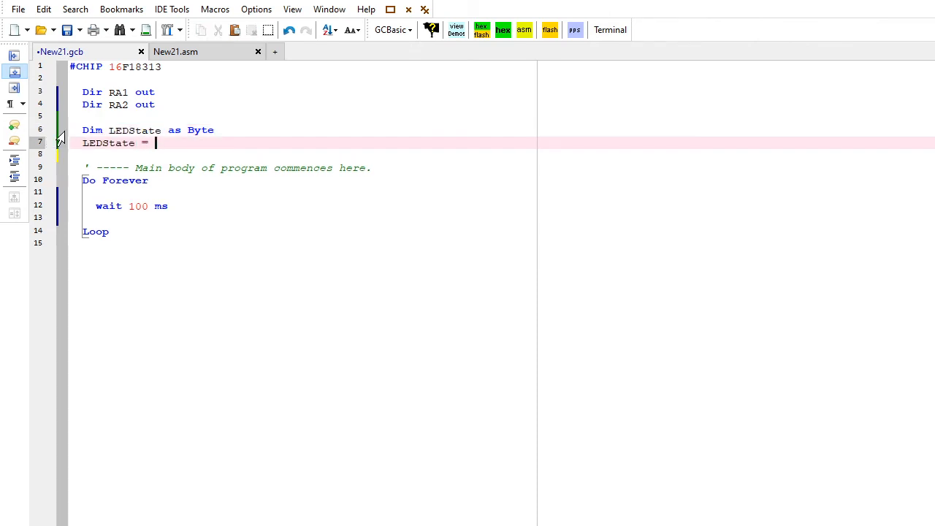
pyautogui.write('0')
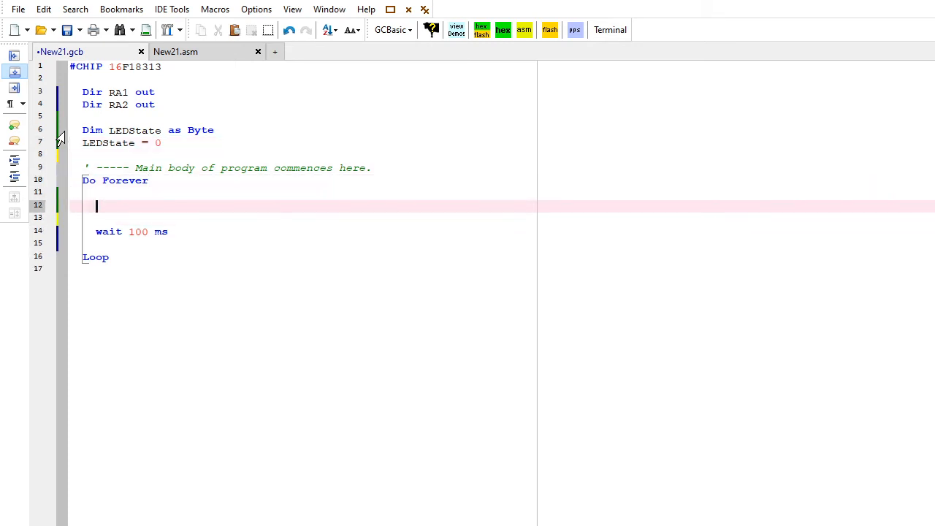
# Write the IF LEDState = 0 then ... end if skeleton inside the Do Forever loop.
pyautogui.write('IF')
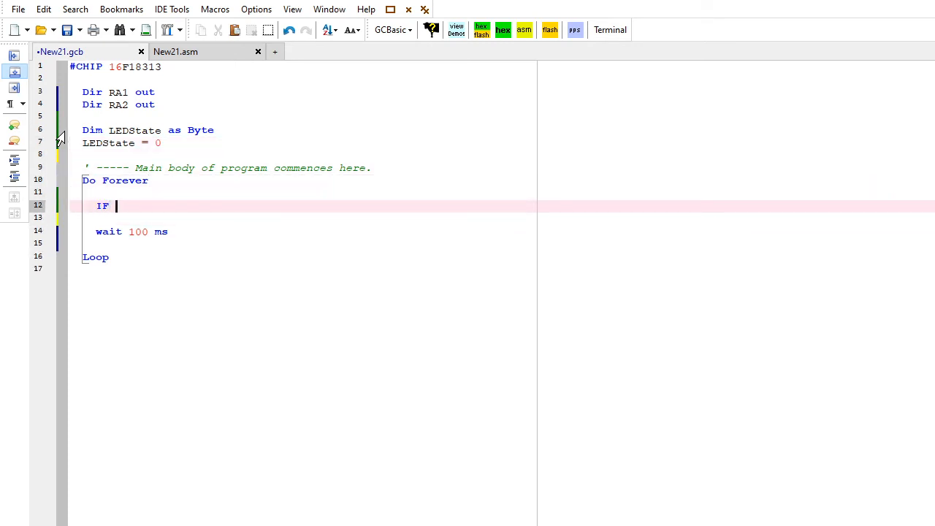
pyautogui.write('LEDState =')
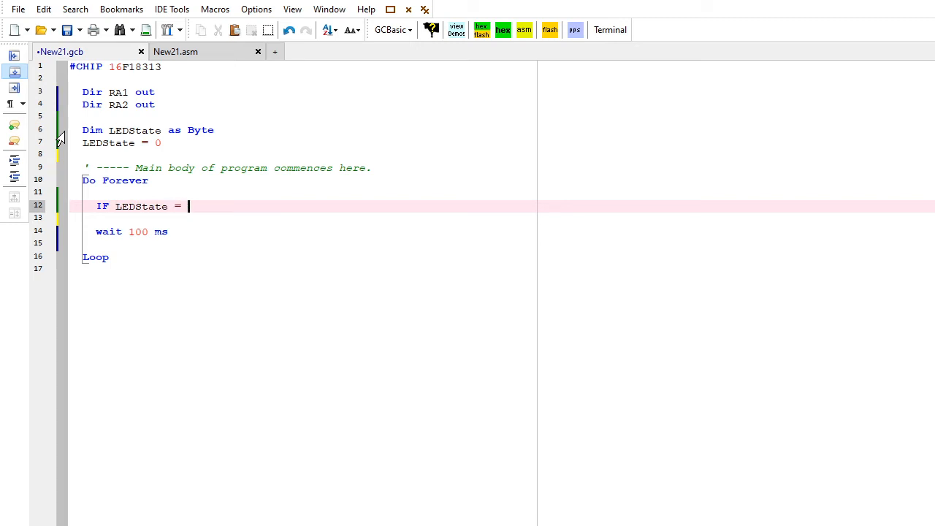
pyautogui.write('0 then')
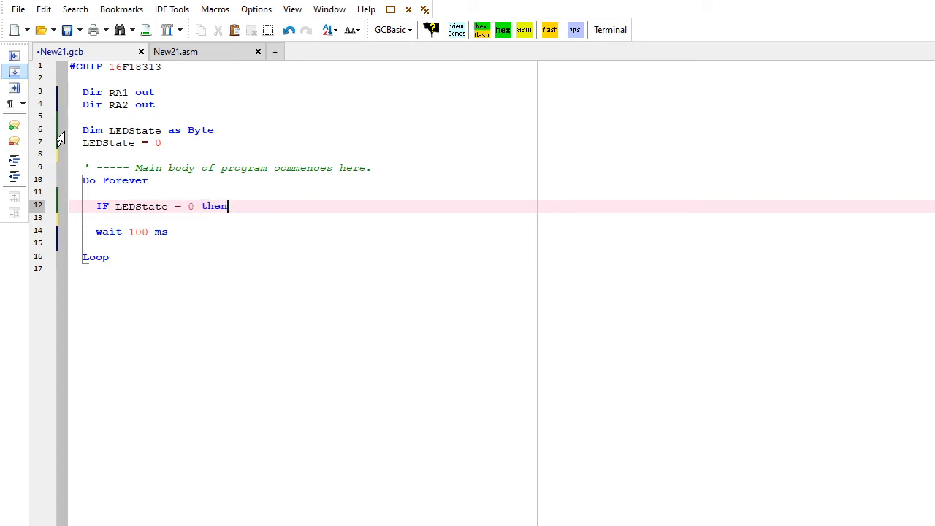
pyautogui.write('en')
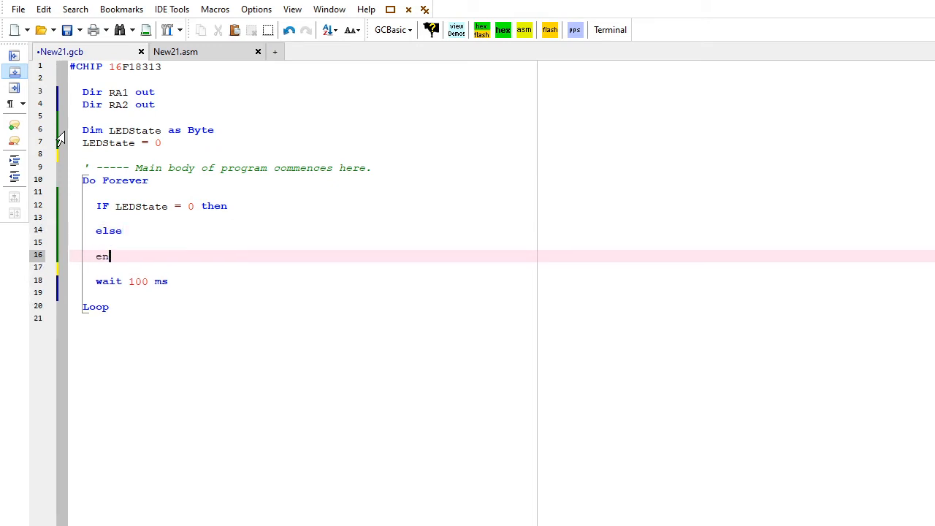
pyautogui.write('d if')
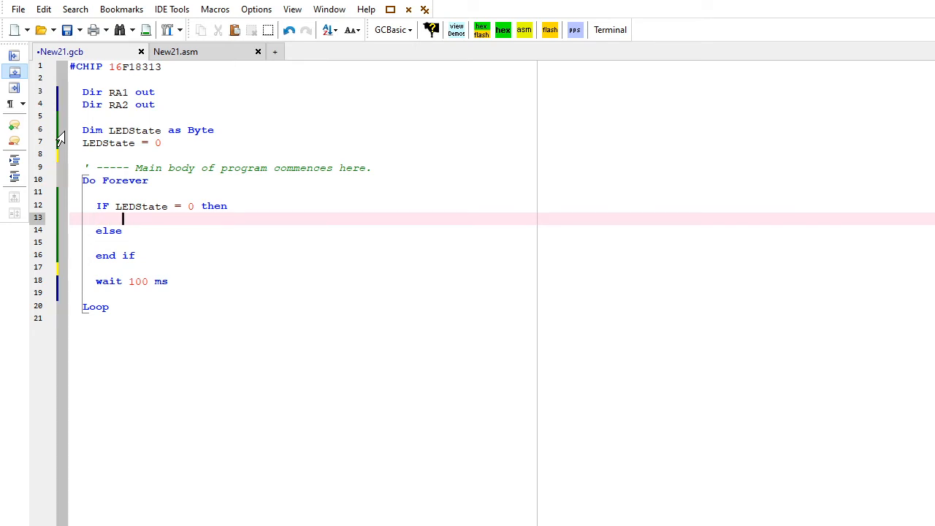
# Fill the branches: RA1 = 1, RA2 = 0, LEDState = 1, else RA1 = 0, RA2 = 1, LEDState = 0.
pyautogui.write('RA1')
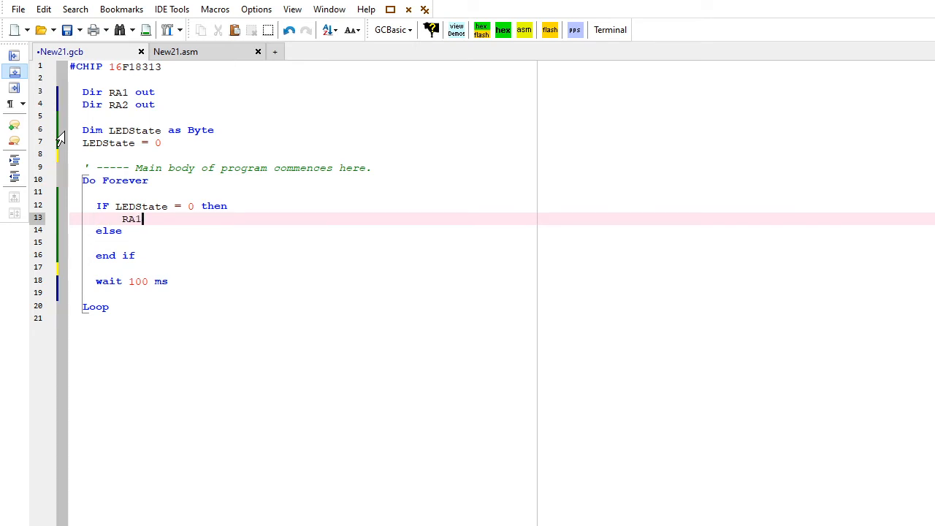
pyautogui.write('= 1')
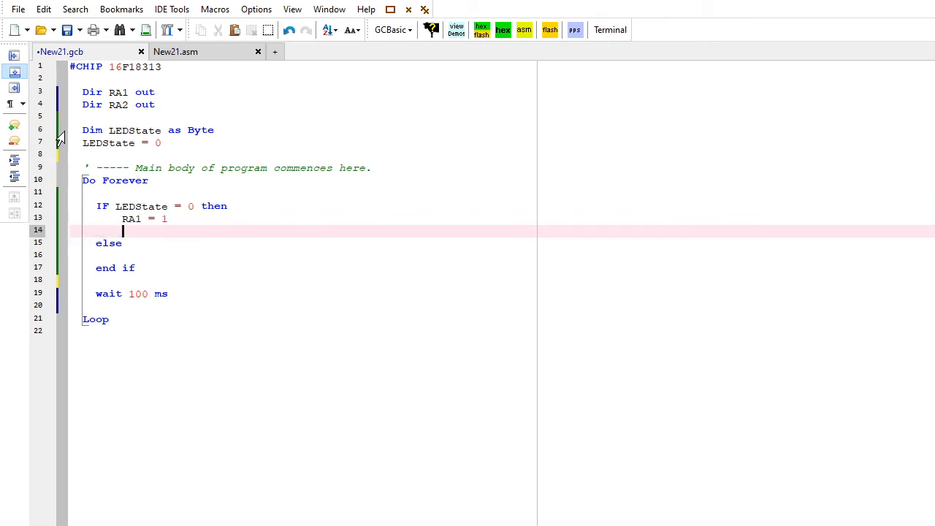
pyautogui.write('RA1 = 1')
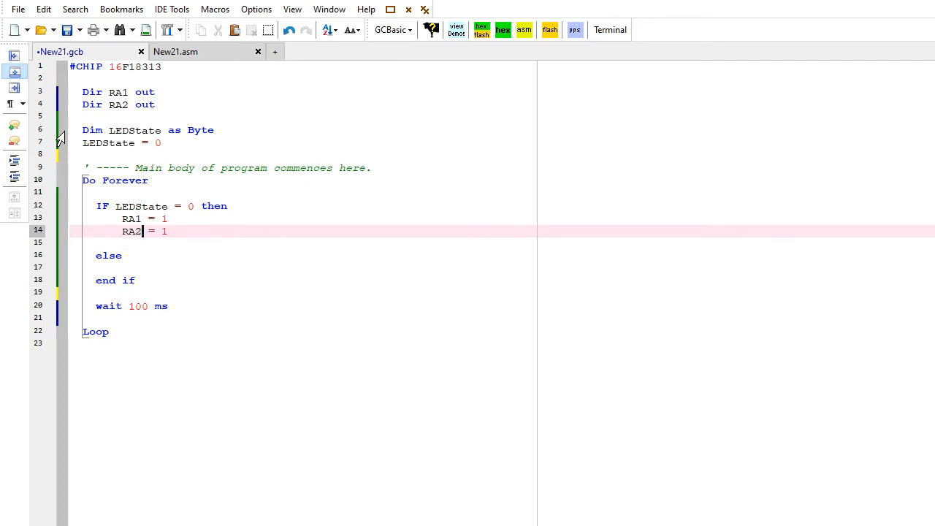
pyautogui.write('0')
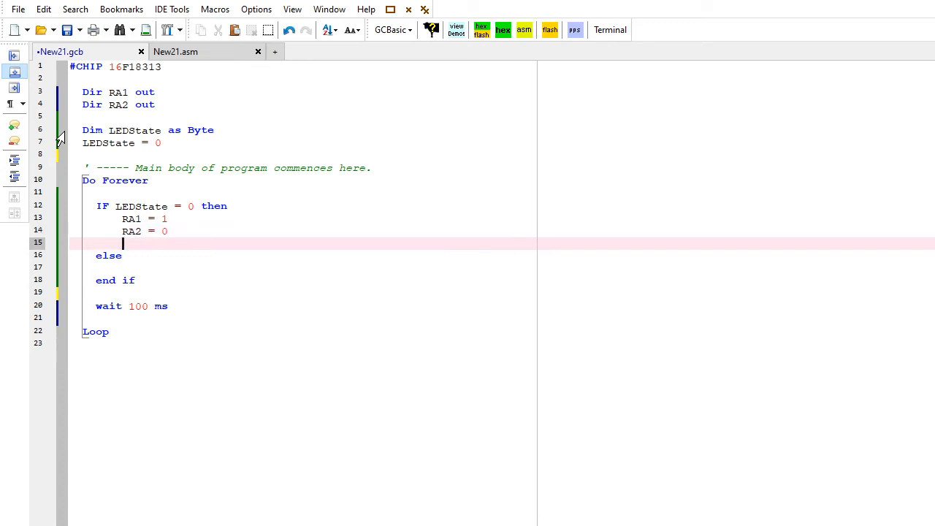
pyautogui.click(201, 206)
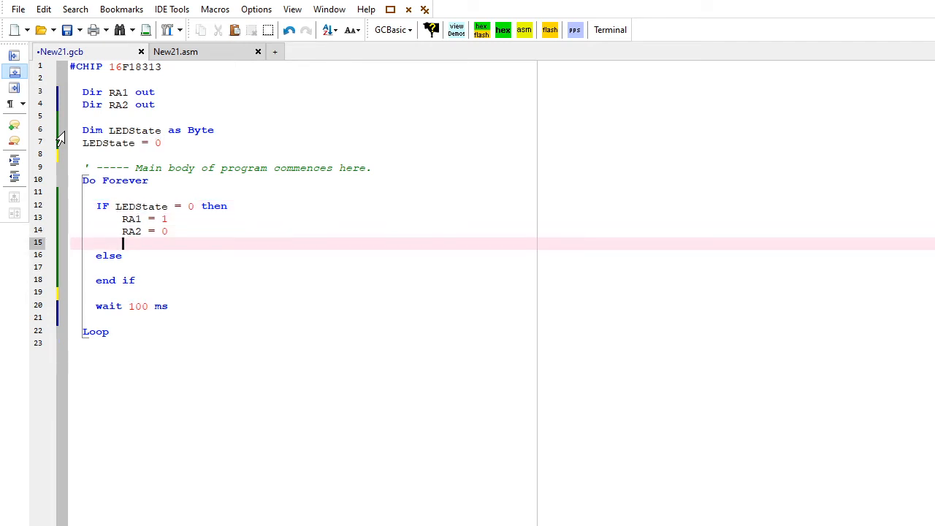
pyautogui.write('LEDState = 1')
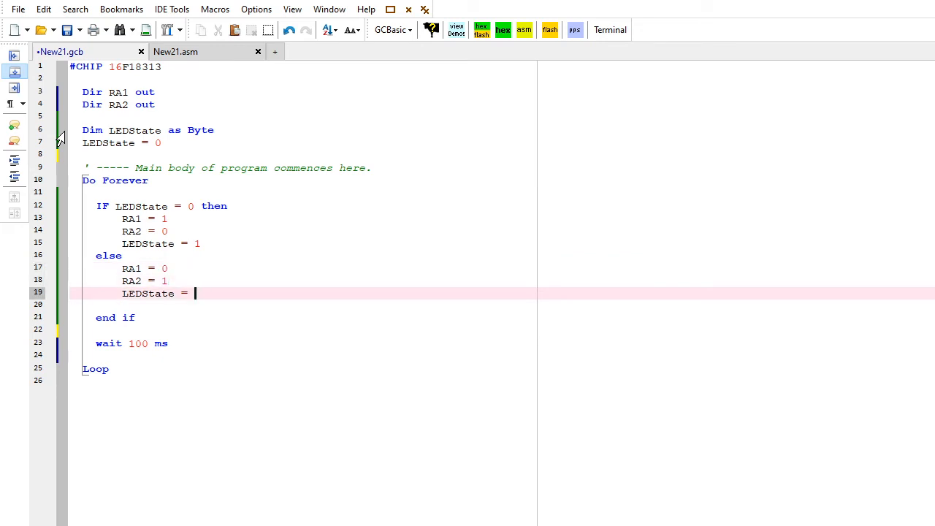
pyautogui.write('0')
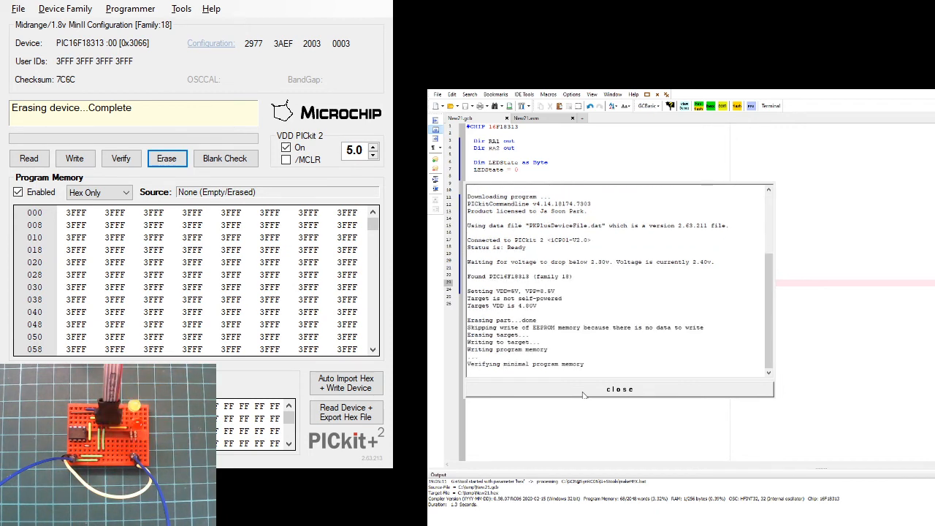
# Dismiss the finished PICkit 2 download report for the LEDState program.
pyautogui.click(619, 388)
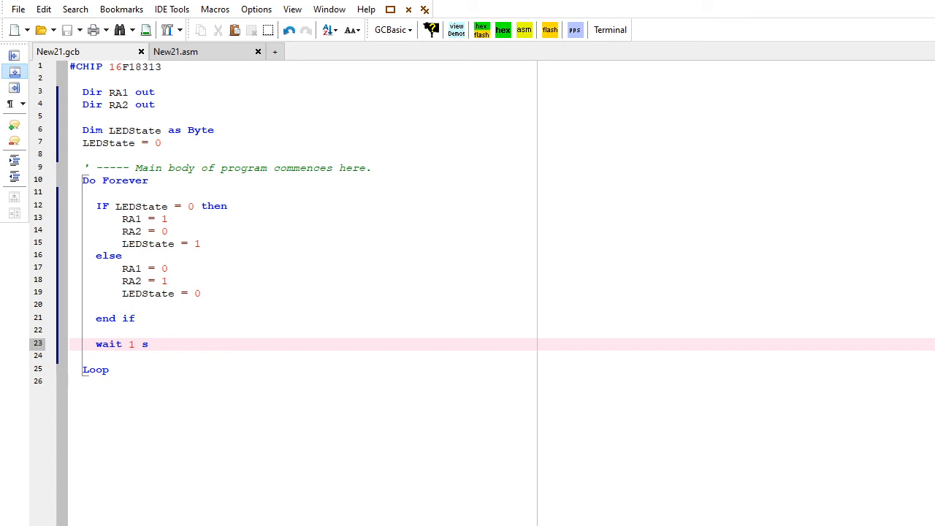
# Undo the LEDState edits so the code returns to the NOT toggle with wait 100 ms.
pyautogui.click(202, 242)
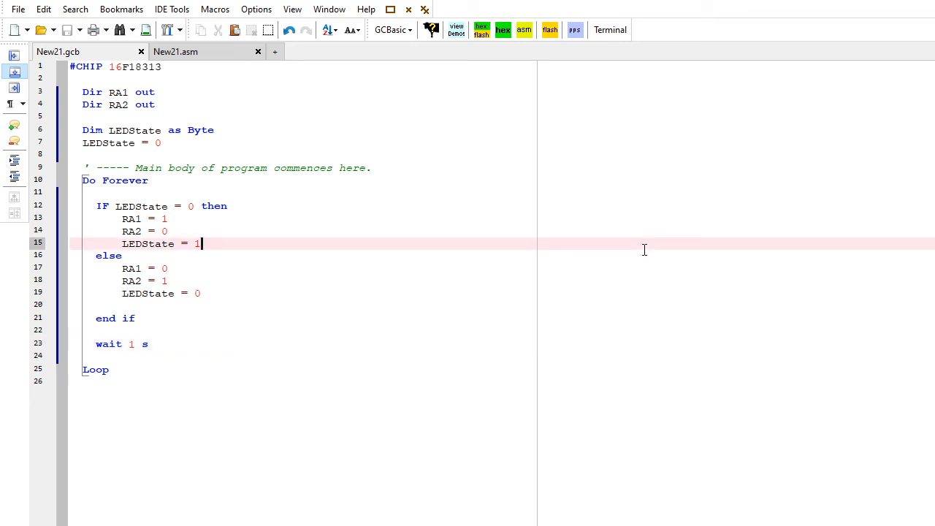
pyautogui.press('ctrl+a')
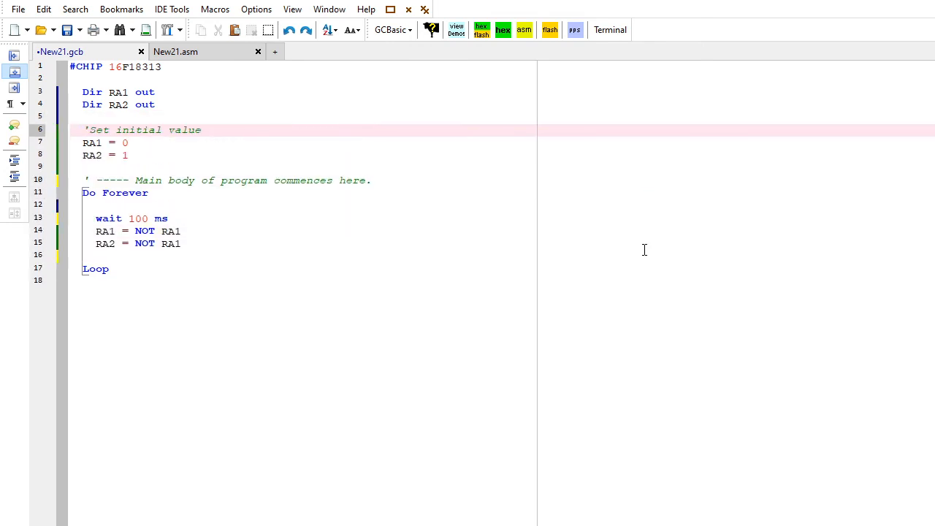
# Change the loop delay from wait 100 ms to wait 1 s.
pyautogui.click(131, 218)
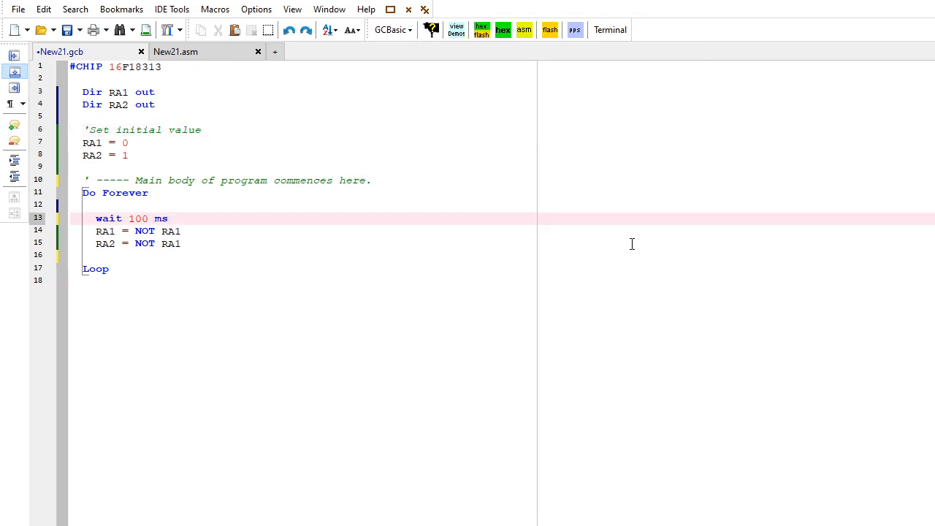
pyautogui.write('1s')
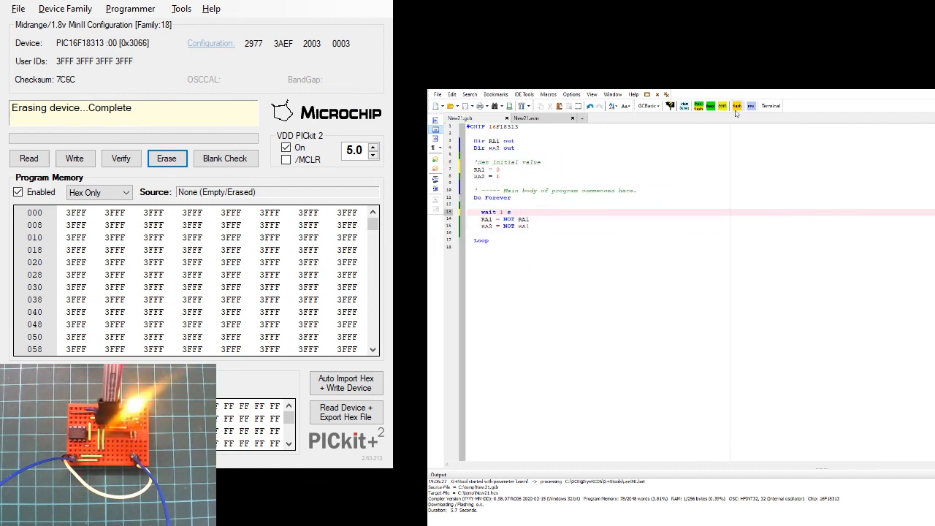
# Download the compiled hex to the PIC16F18313 via PICkit 2 and dismiss the report.
pyautogui.click(736, 105)
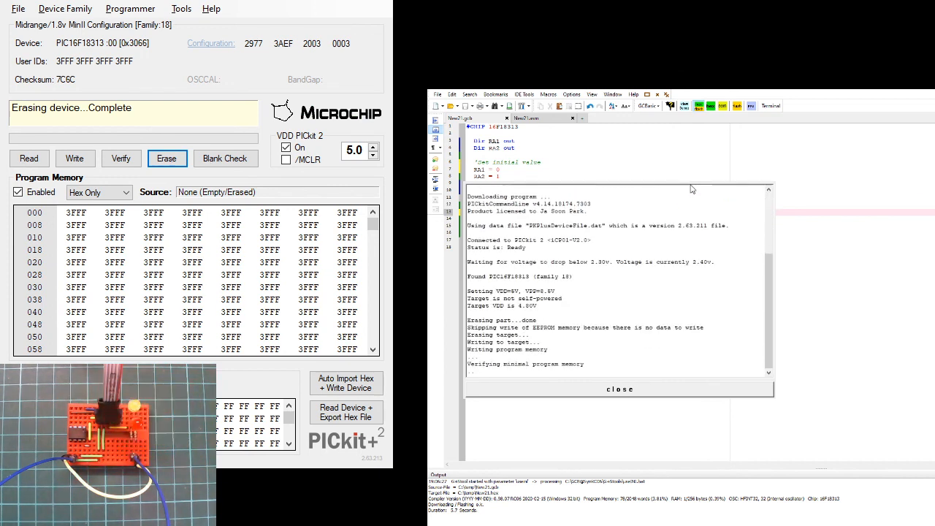
pyautogui.click(619, 388)
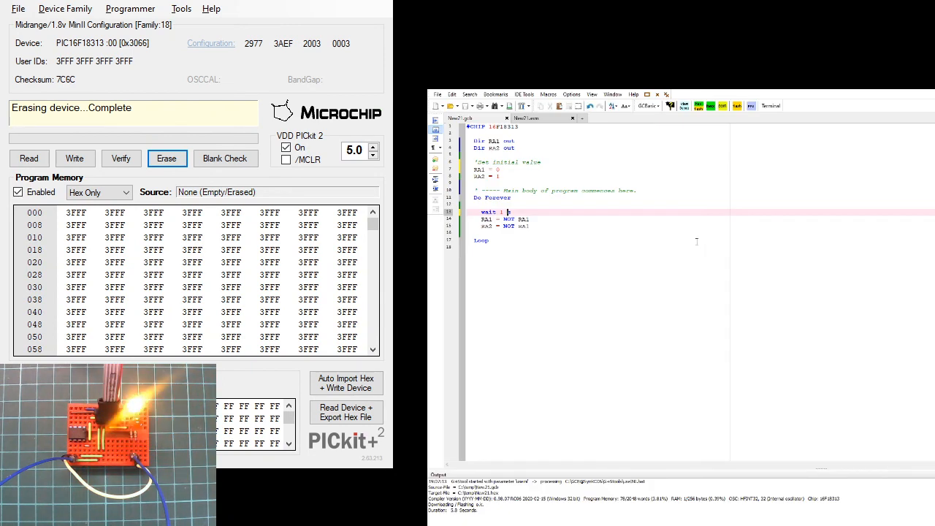